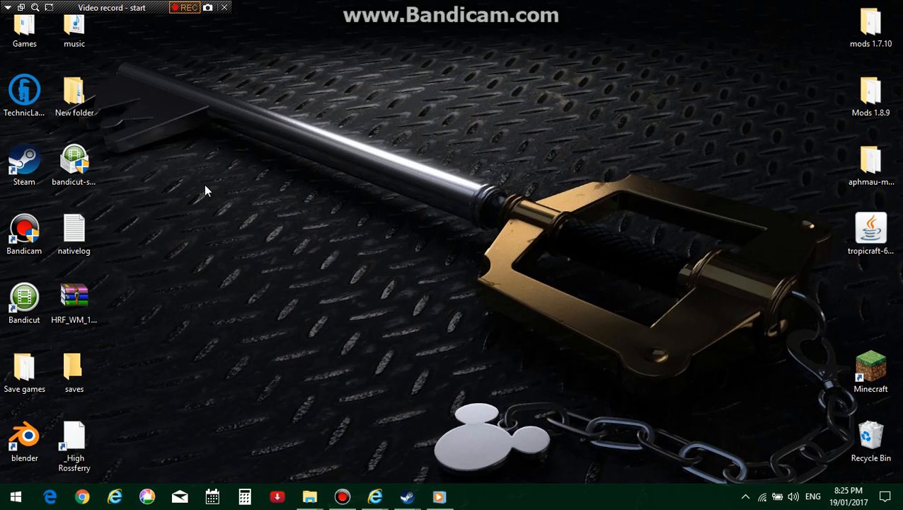
# Launch Steam from the desktop and reach its Voice settings via the icon's quick actions.
pyautogui.click(184, 8)
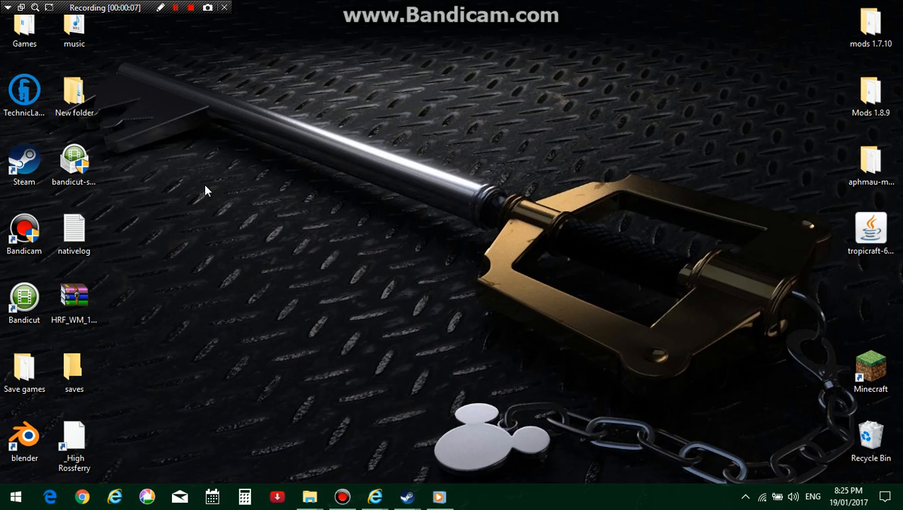
pyautogui.rightClick(870, 438)
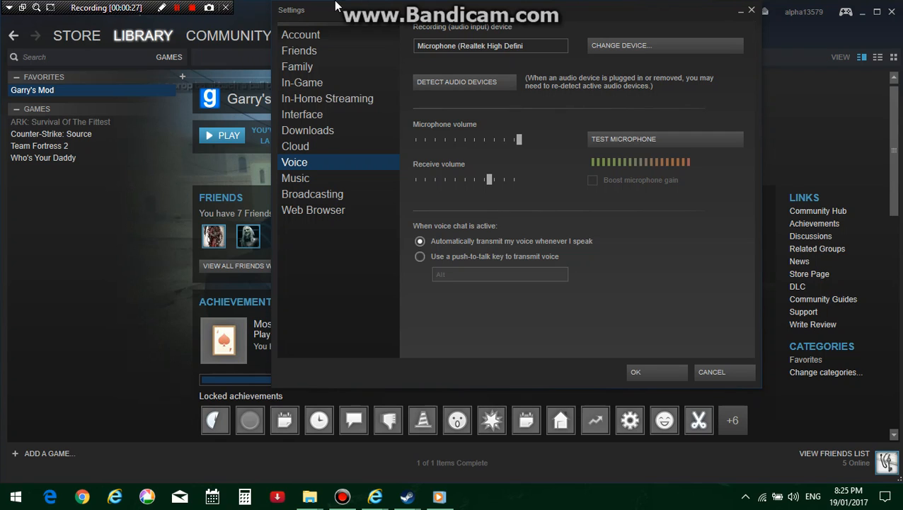
# Switch from the Account page to the Voice category in Steam Settings.
pyautogui.click(300, 34)
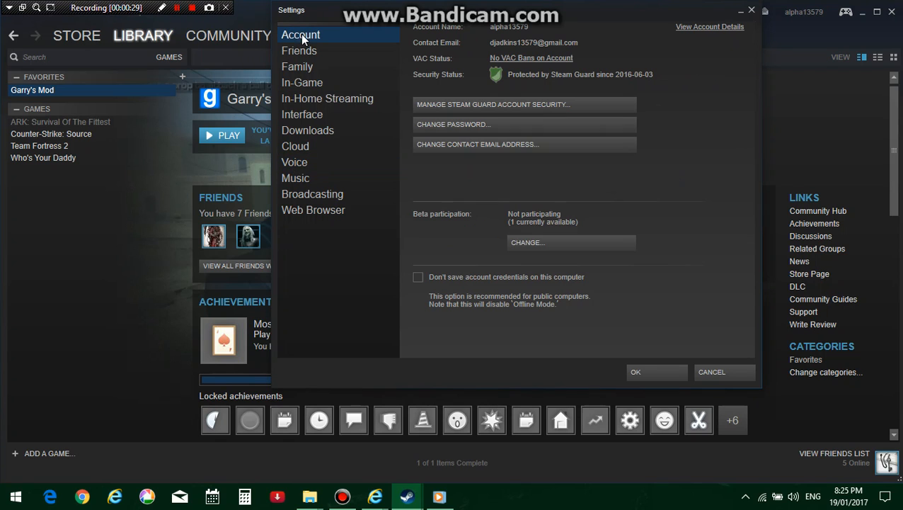
pyautogui.click(295, 161)
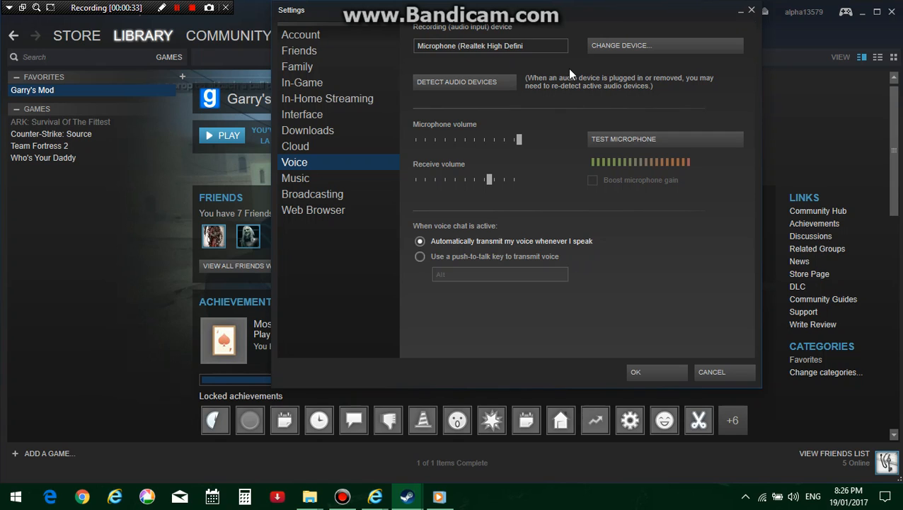
pyautogui.moveTo(526, 234)
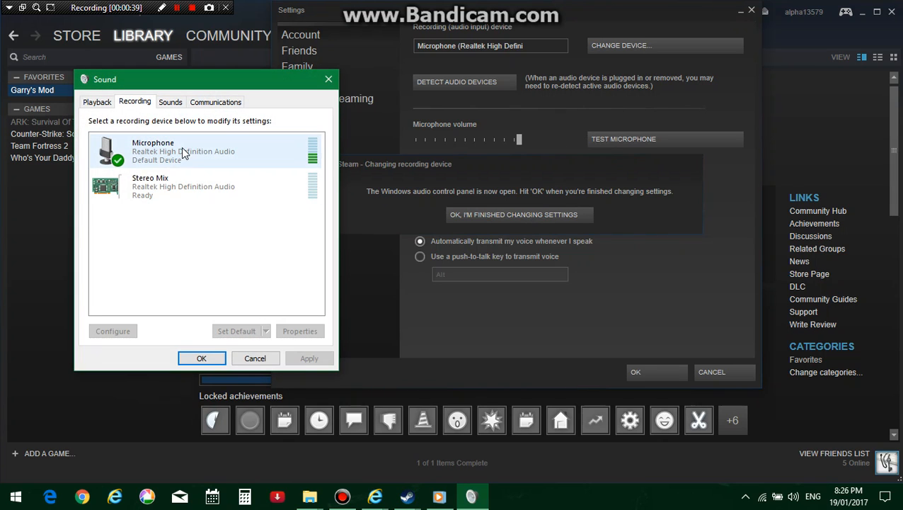
pyautogui.click(183, 187)
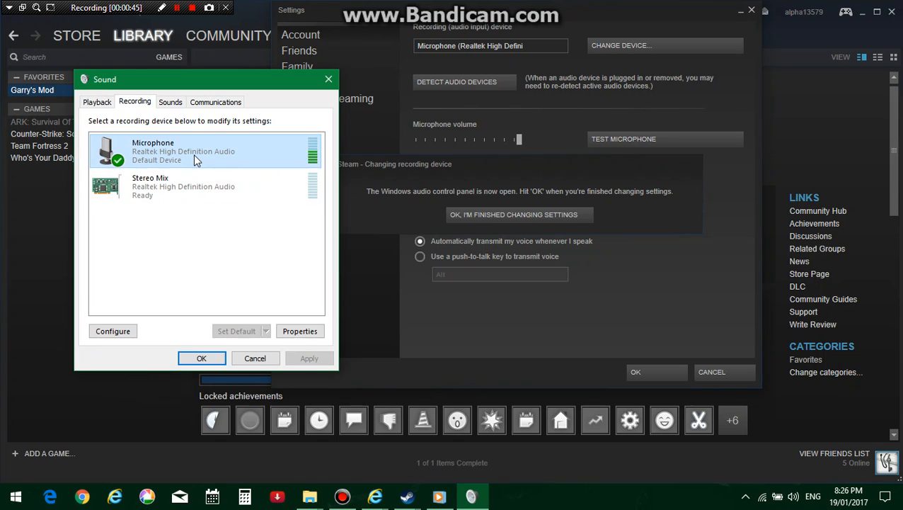
pyautogui.rightClick(153, 150)
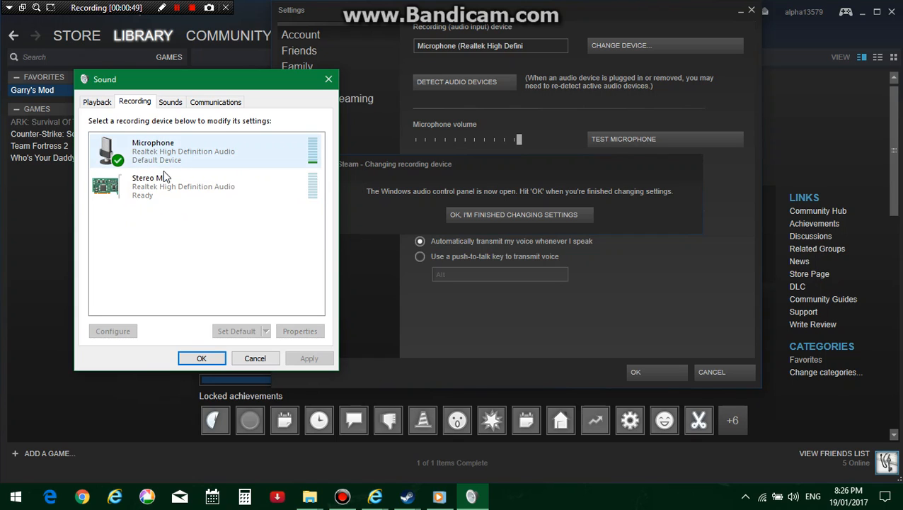
pyautogui.rightClick(150, 184)
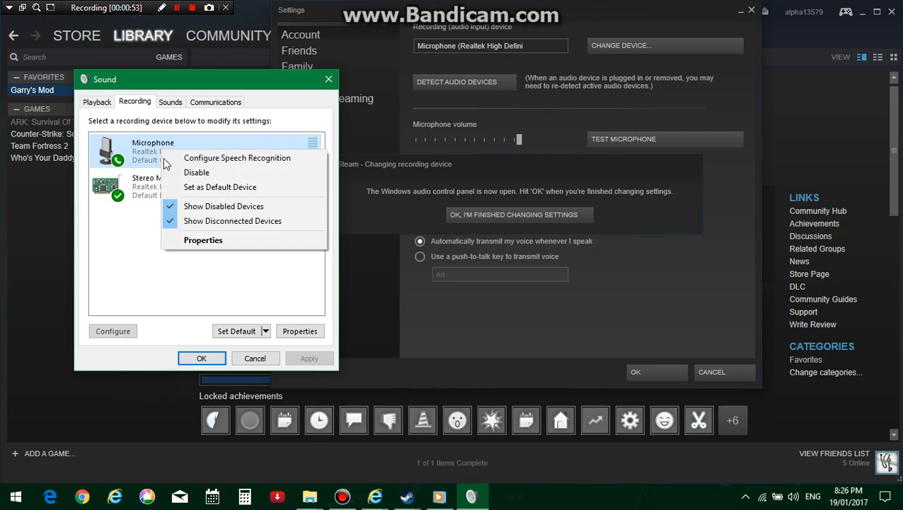
pyautogui.click(159, 145)
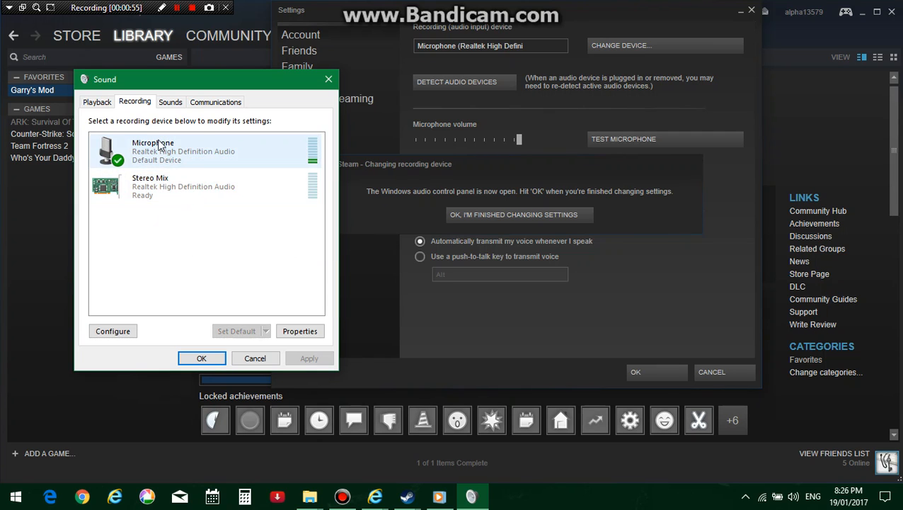
pyautogui.click(96, 102)
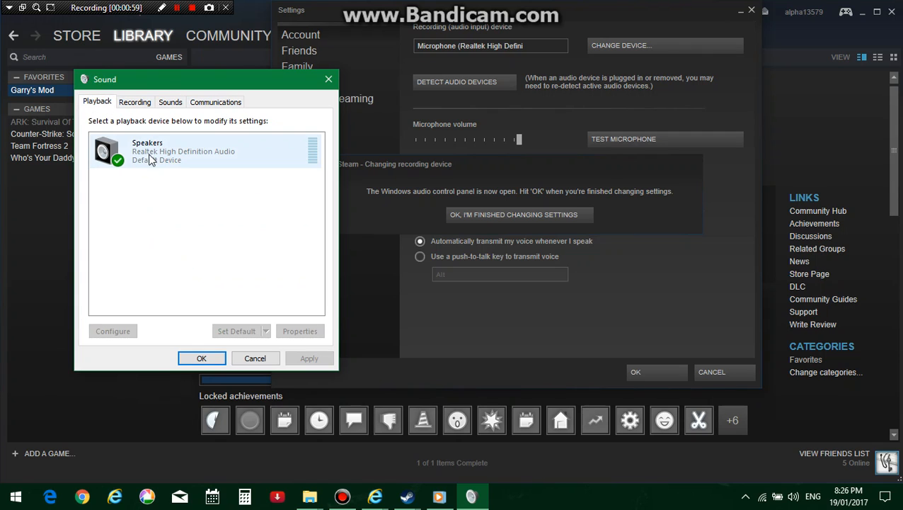
pyautogui.click(135, 102)
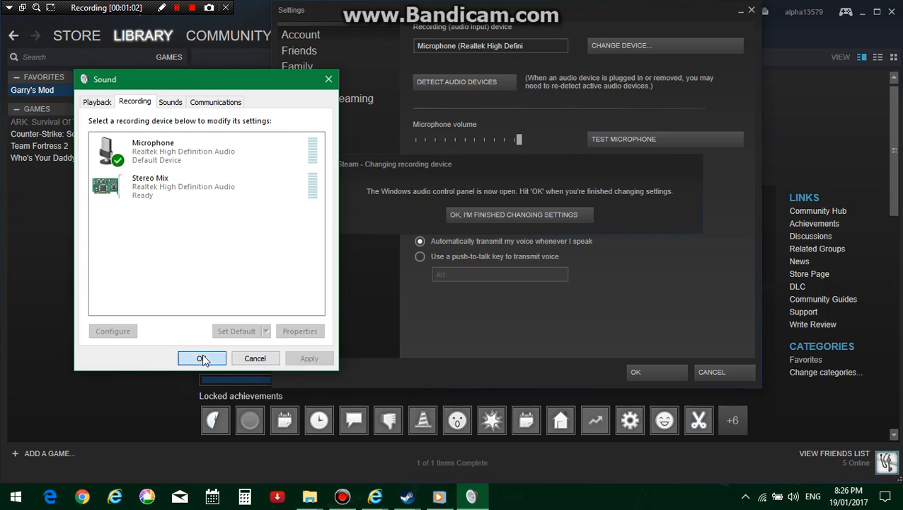
# Confirm the Sound panel, run and stop the Realtek microphone test, then save Steam's settings.
pyautogui.click(201, 358)
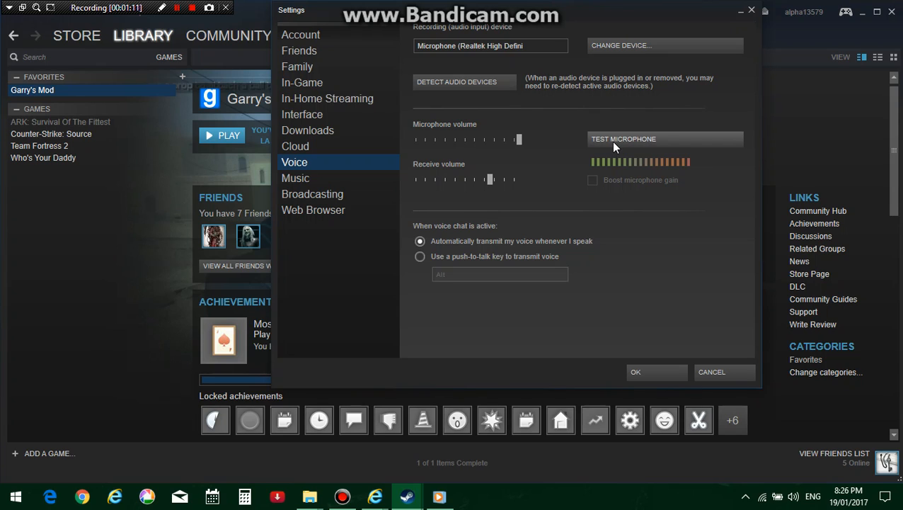
pyautogui.click(622, 139)
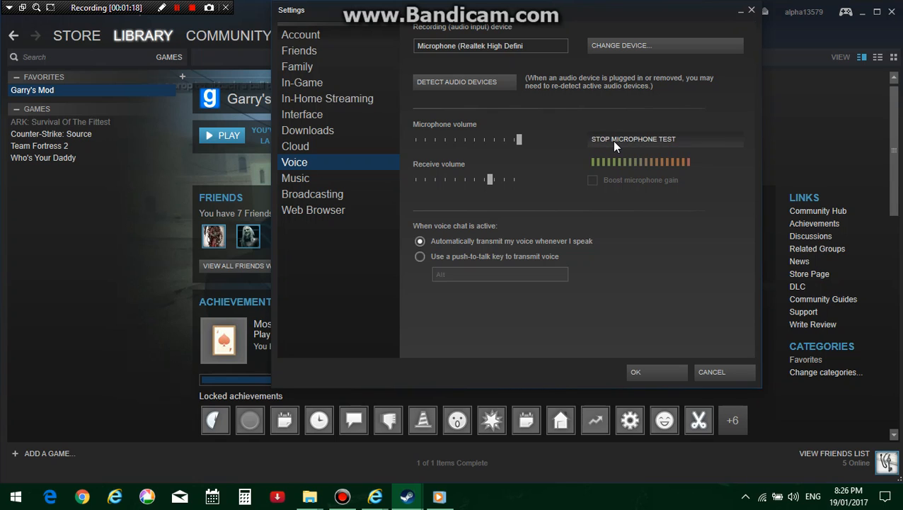
pyautogui.click(634, 138)
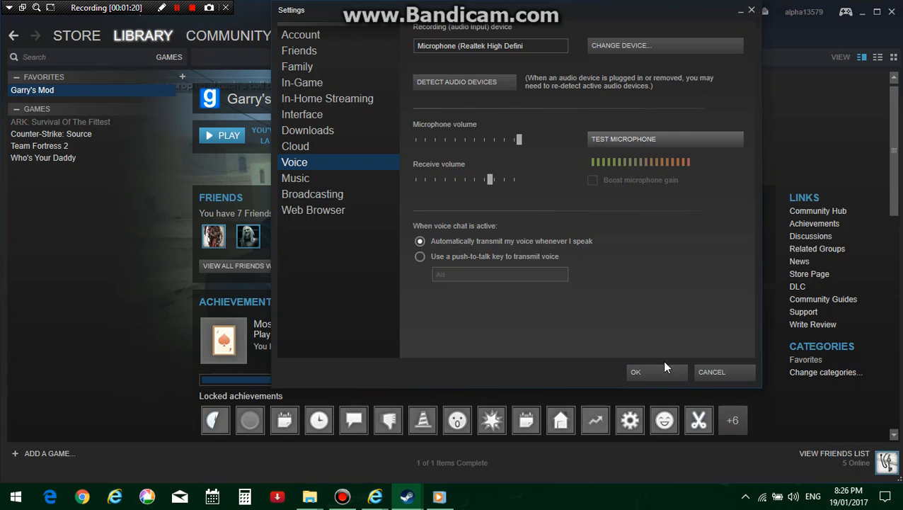
pyautogui.click(634, 371)
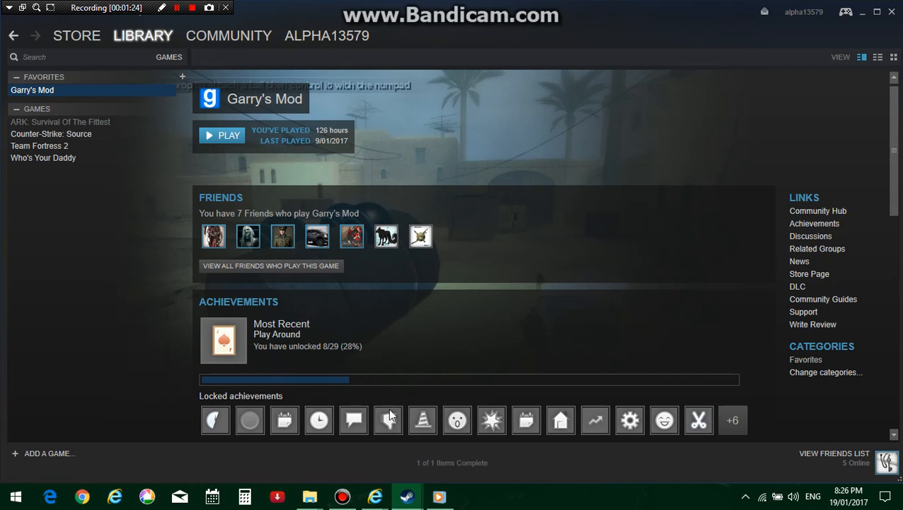
pyautogui.click(142, 36)
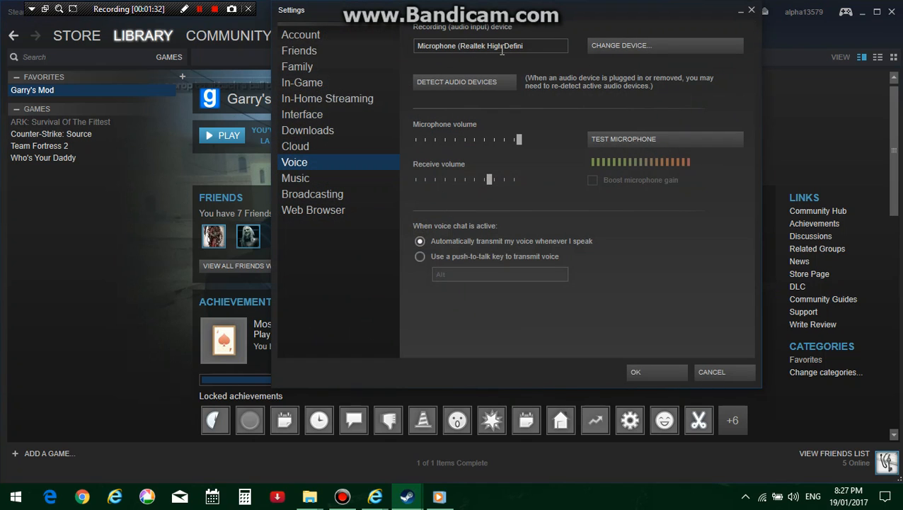
pyautogui.moveTo(563, 74)
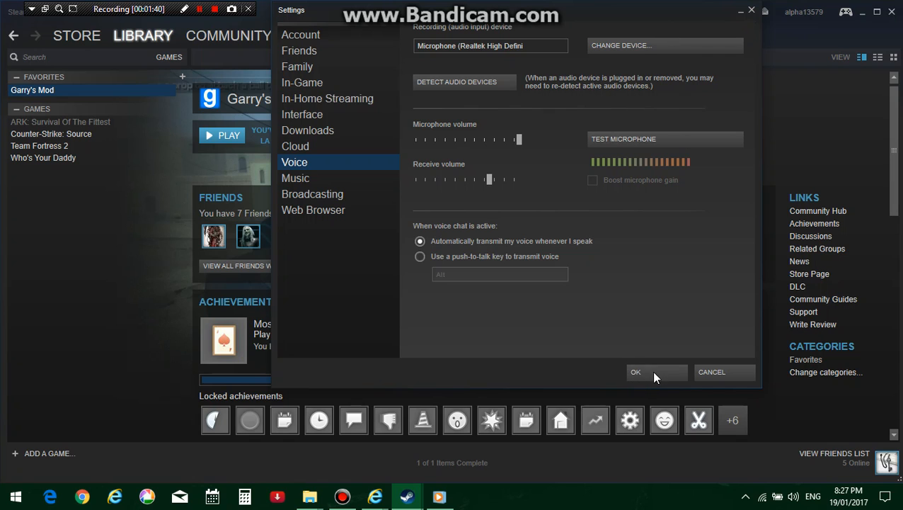
pyautogui.click(636, 371)
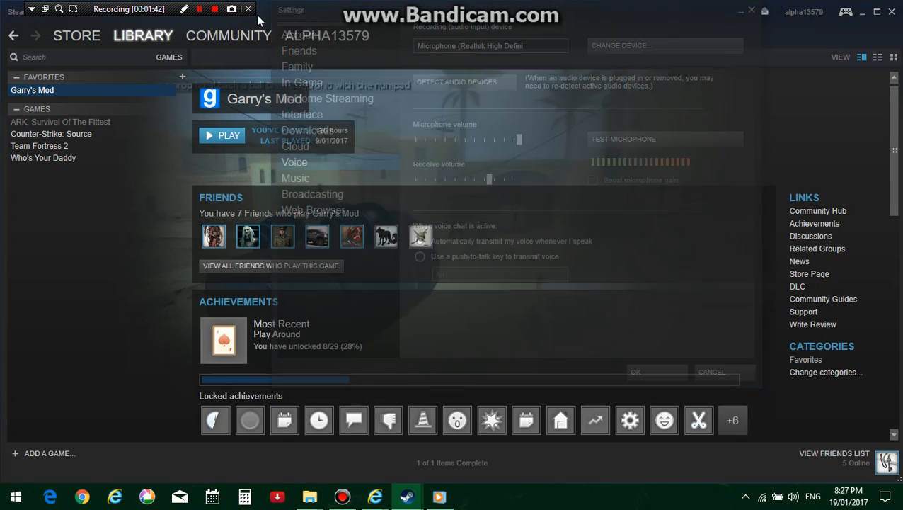